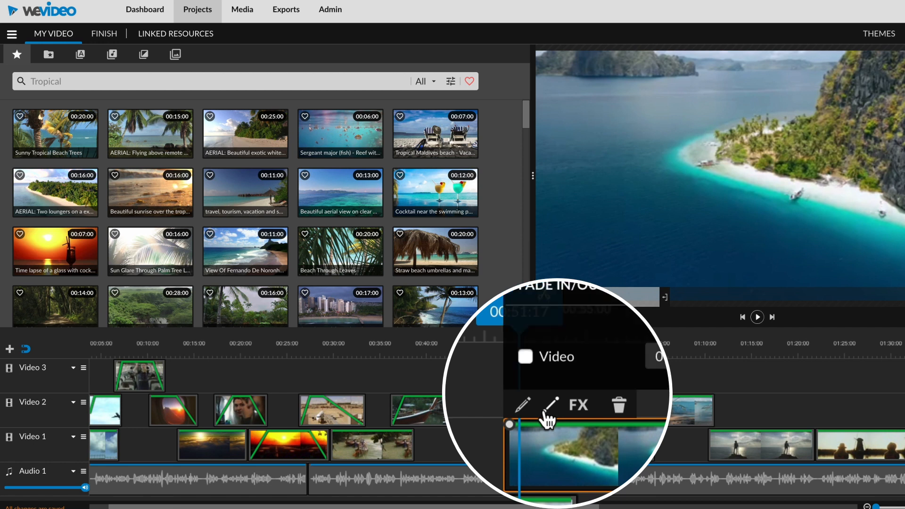
# Show the opacity line handles on the island clip on Video 1
pyautogui.click(525, 357)
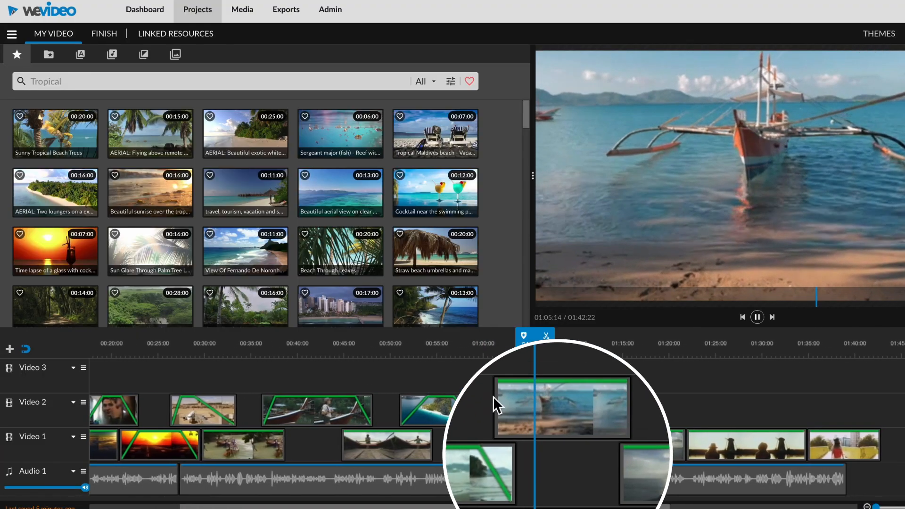
# Drag the boat clip's starting opacity down and up, then open Woman traveler's Animation tab
pyautogui.click(560, 407)
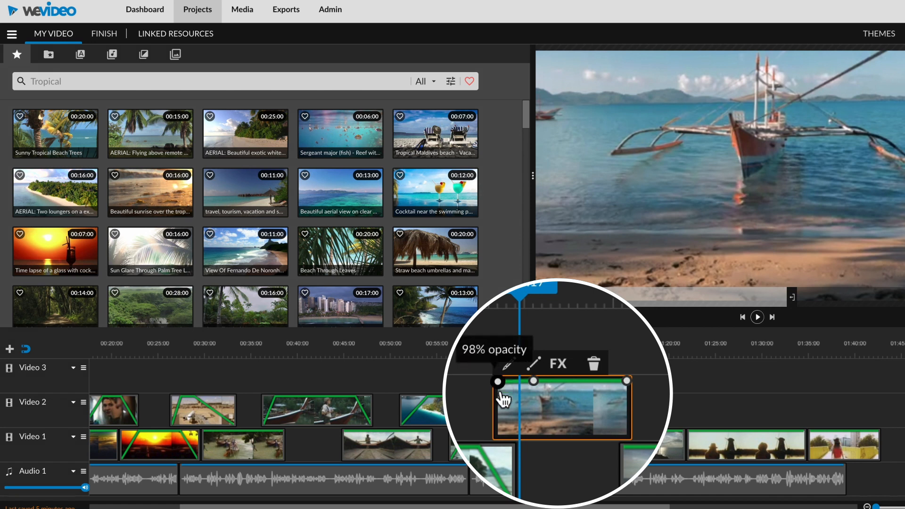
pyautogui.moveTo(498, 383); pyautogui.dragTo(498, 383)
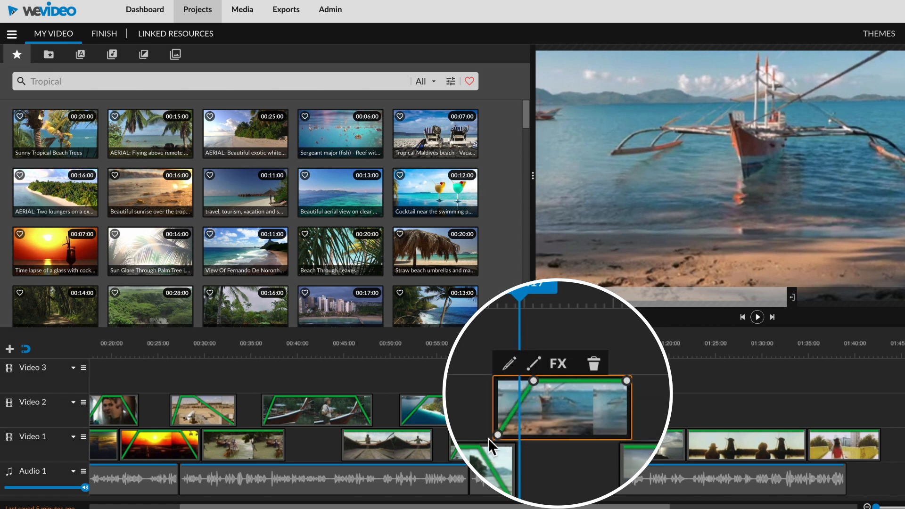
pyautogui.moveTo(513, 457)
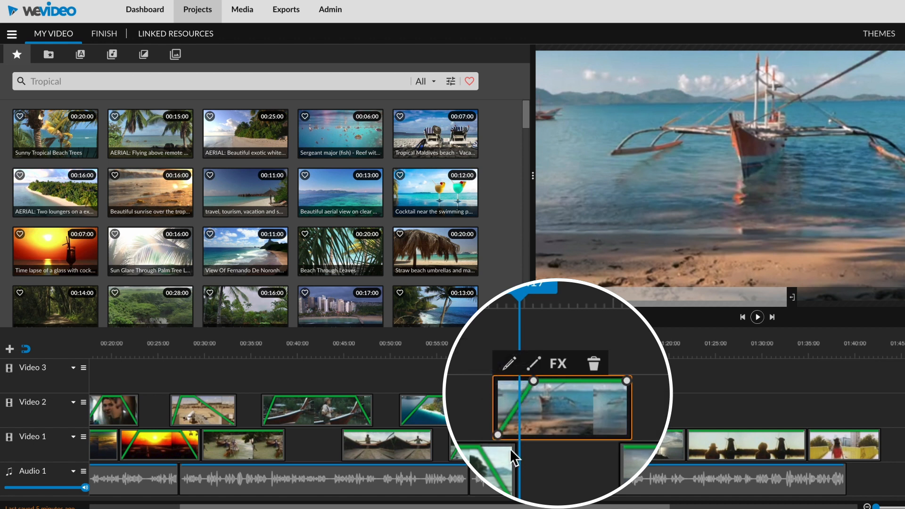
pyautogui.moveTo(498, 434); pyautogui.dragTo(498, 381)
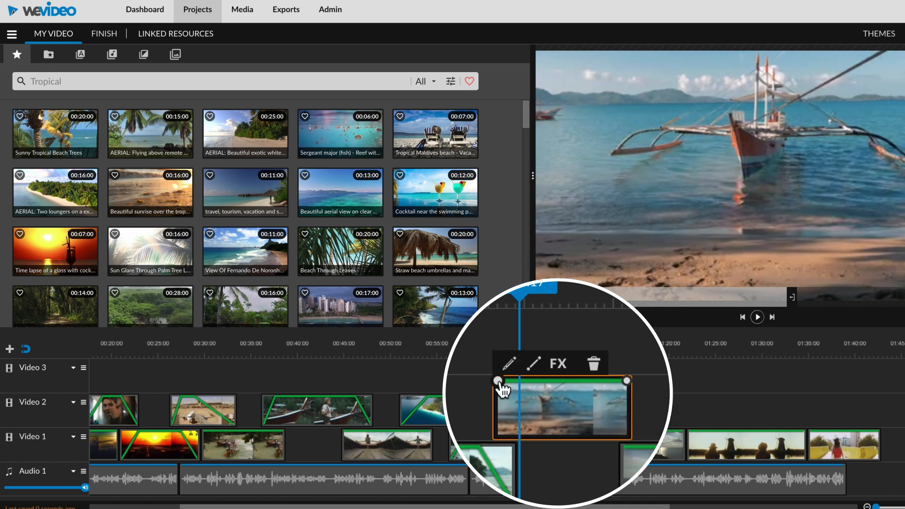
pyautogui.moveTo(499, 381); pyautogui.dragTo(498, 434)
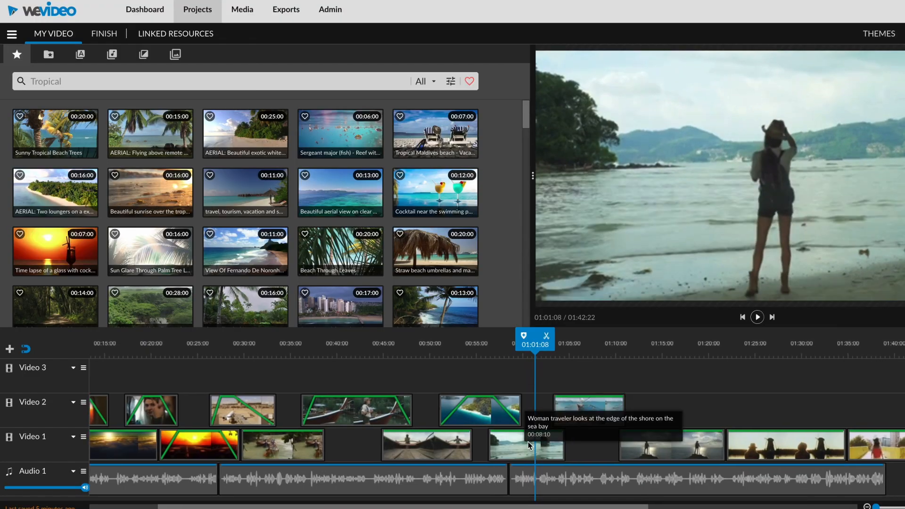
pyautogui.doubleClick(525, 444)
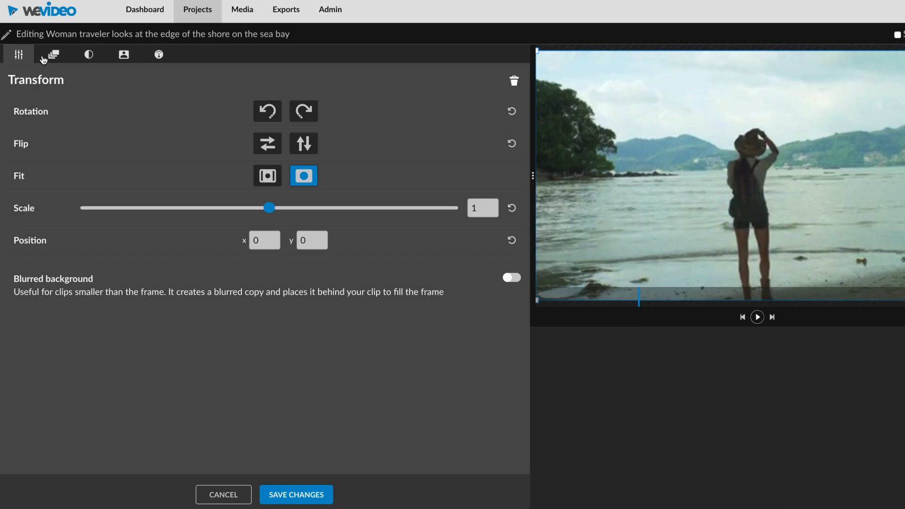
pyautogui.click(67, 54)
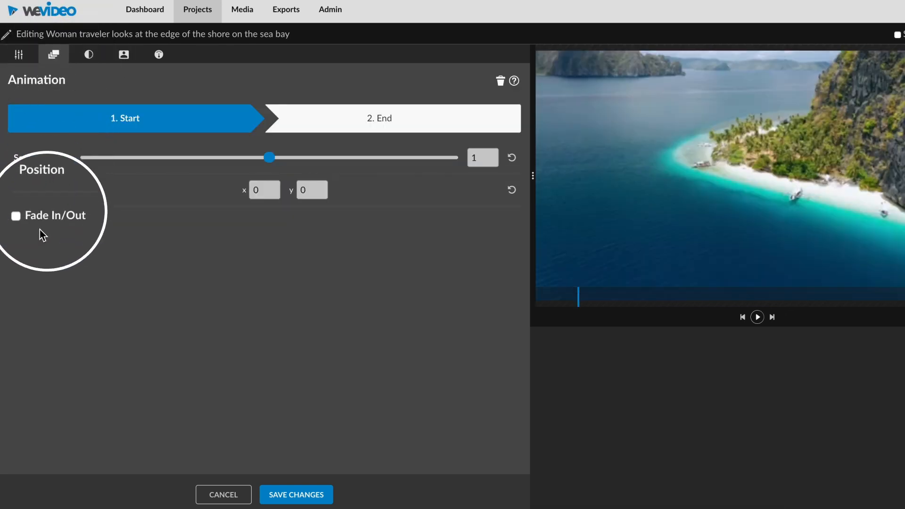
# Enable Fade In/Out on the woman traveler clip with 2-second fade in and fade out
pyautogui.click(16, 215)
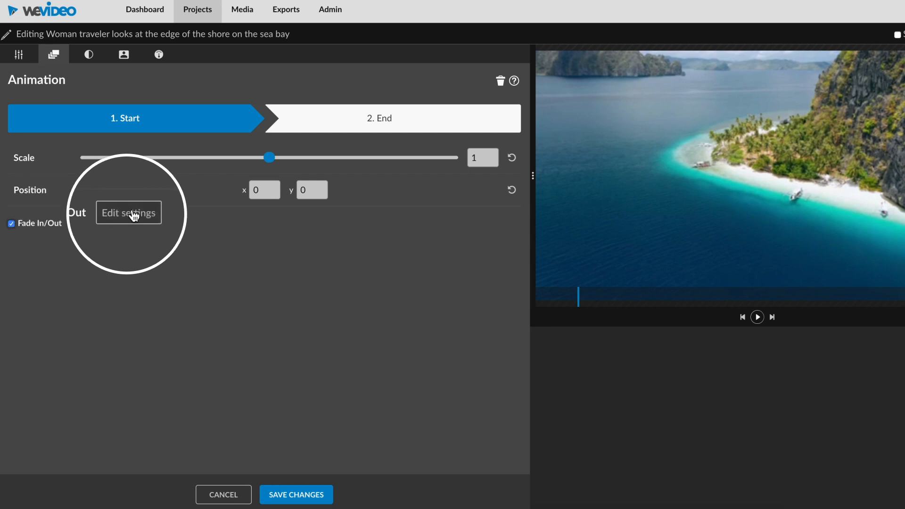
pyautogui.click(128, 212)
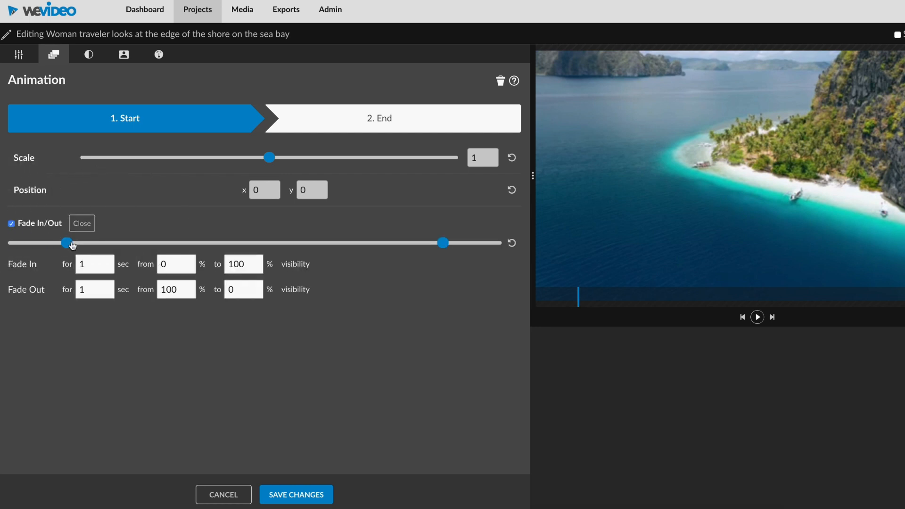
pyautogui.moveTo(66, 242); pyautogui.dragTo(126, 243)
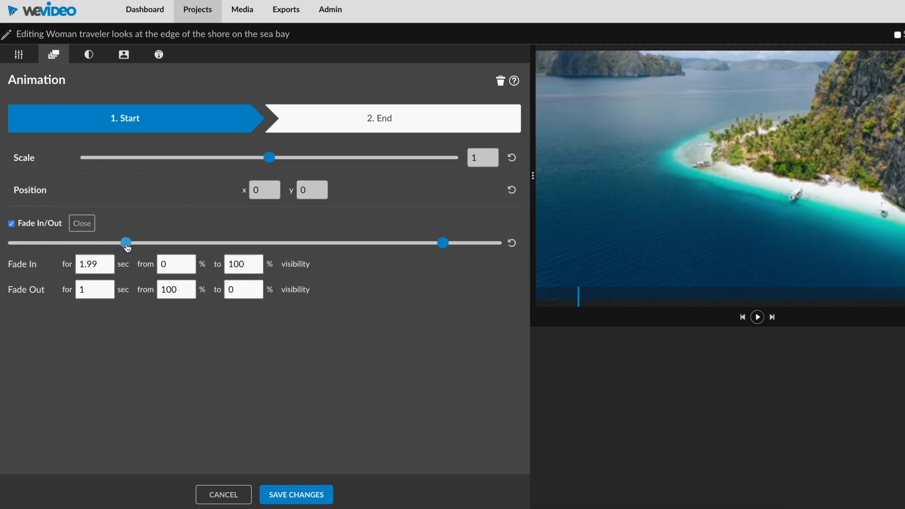
pyautogui.moveTo(443, 243); pyautogui.dragTo(385, 243)
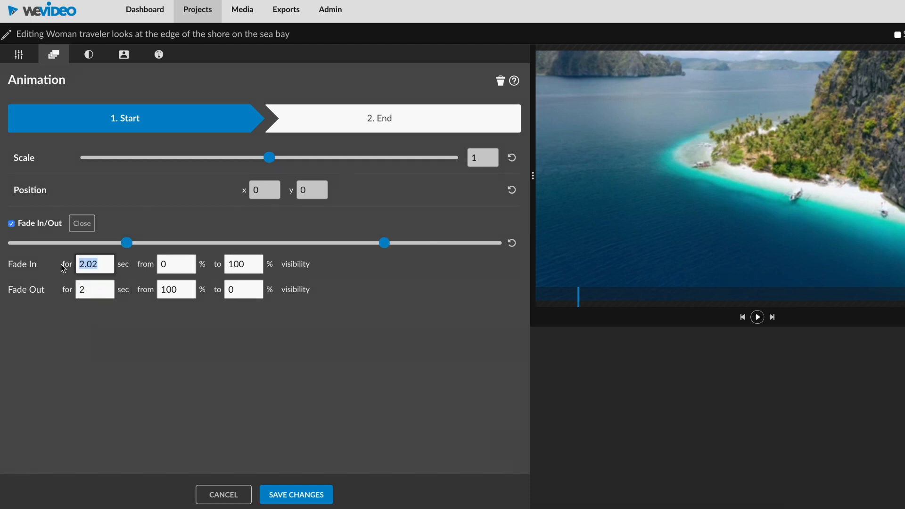